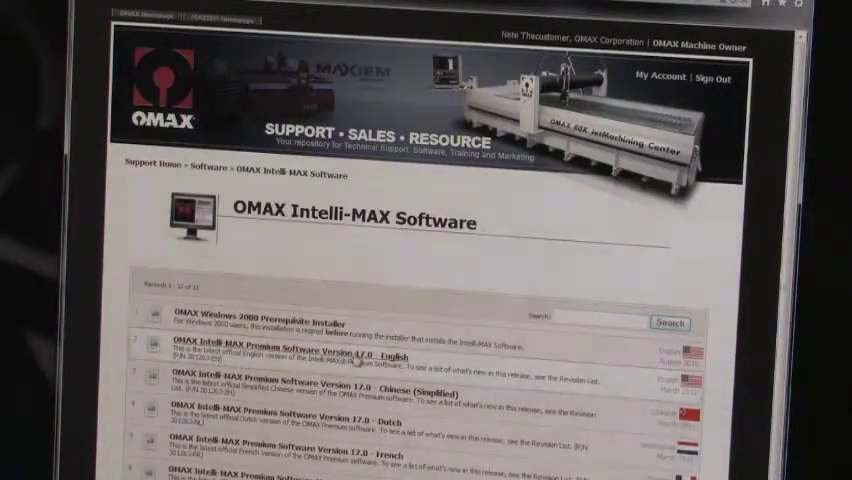
Open the 'OMAX Intelli-MAX Premium Software Version 17.0 - English' link from the software list.
{"action": "left_click", "coordinate": [290, 346]}
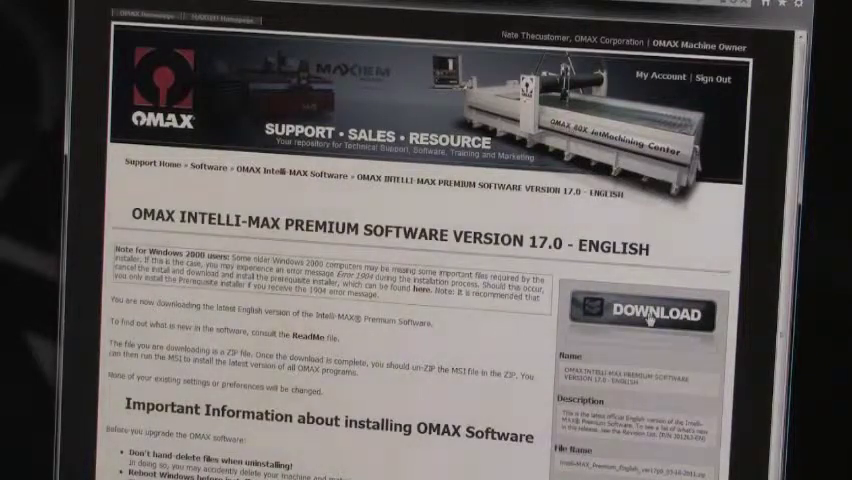